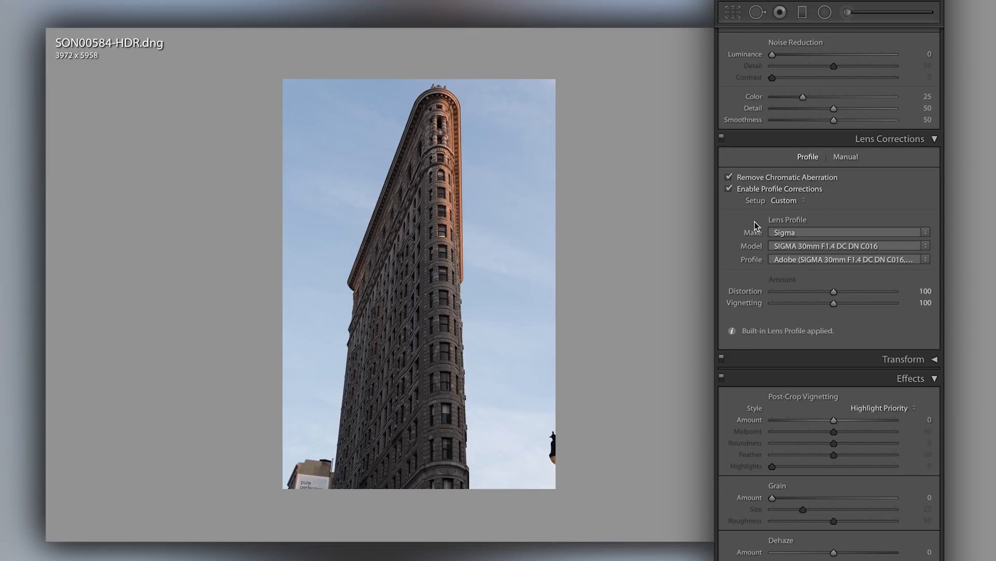
- Uncheck Enable Profile Corrections for the Flatiron photo, keeping chromatic aberration removal on
left_click(729, 188)
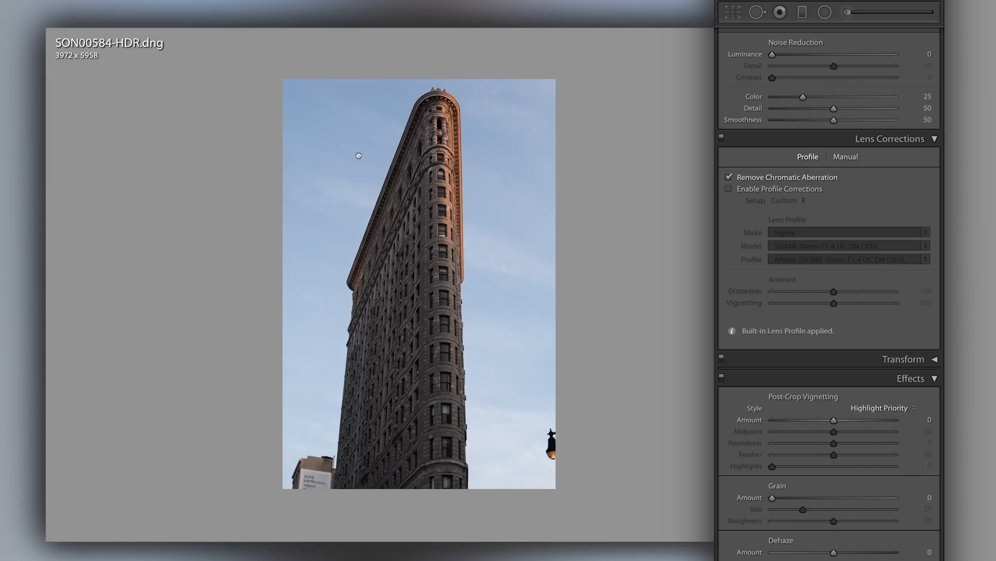